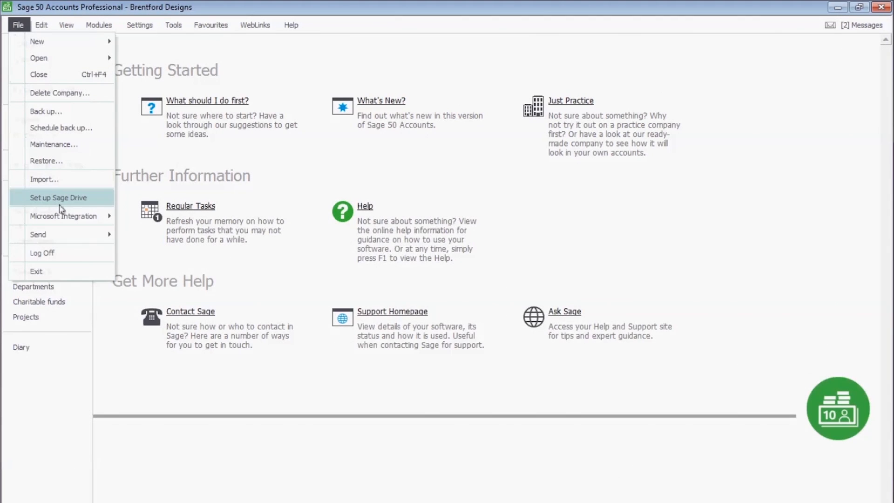
Open the Set up Sage Drive window from the File menu
left_click(58, 198)
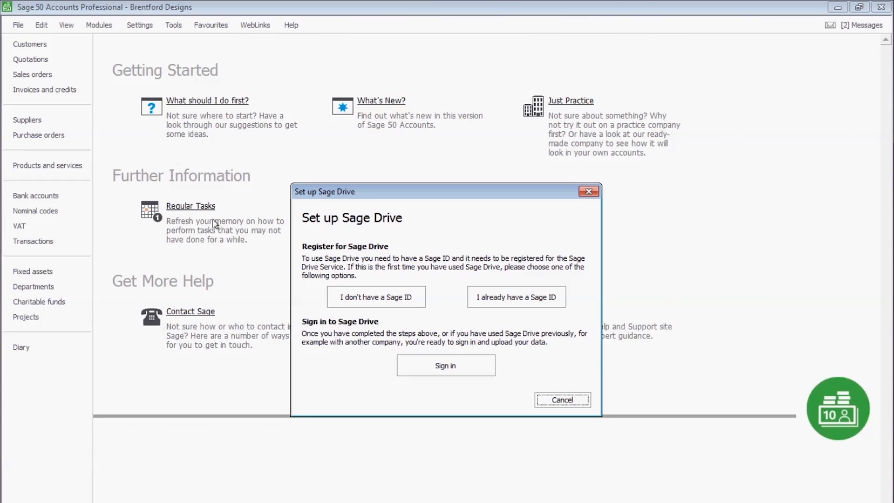
mouse_move(364, 292)
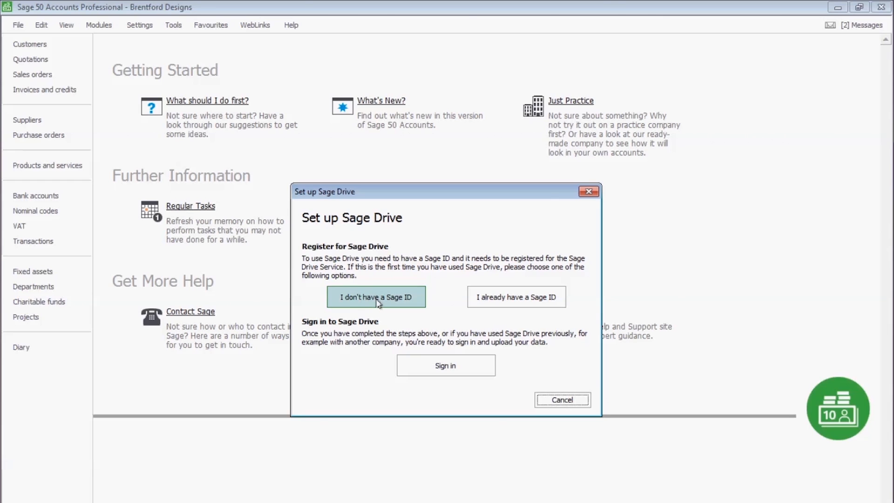
mouse_move(381, 302)
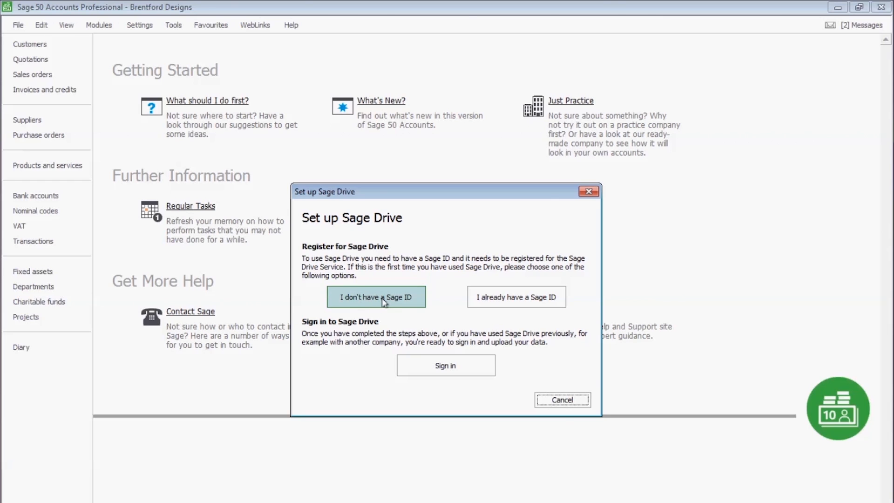
Fill in the Sage ID sign-up form with email, name, password and captcha, and create it
left_click(376, 297)
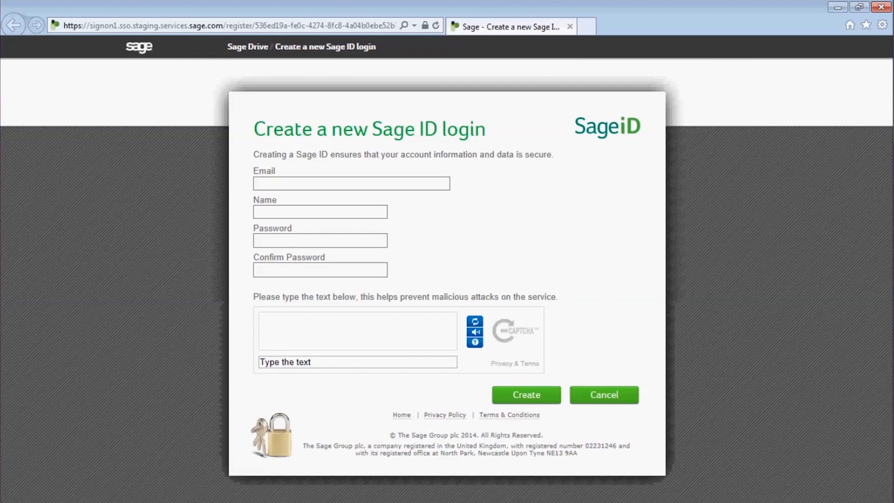
left_click(351, 183)
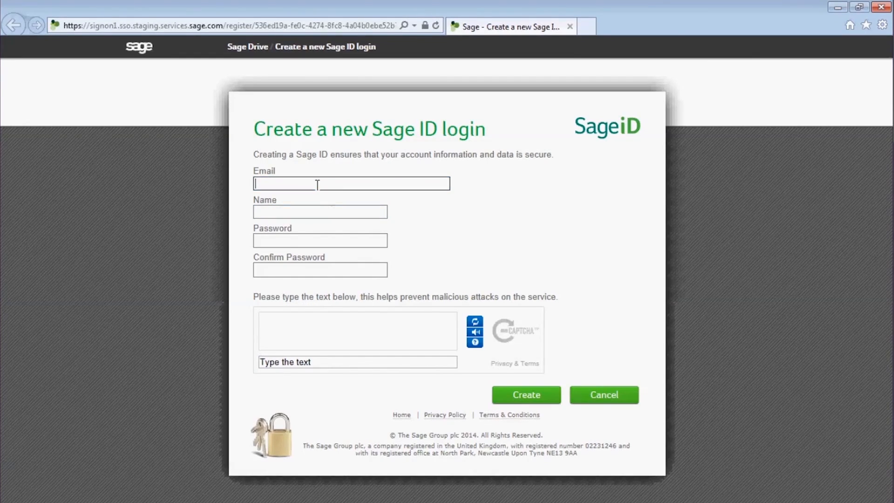
left_click(526, 394)
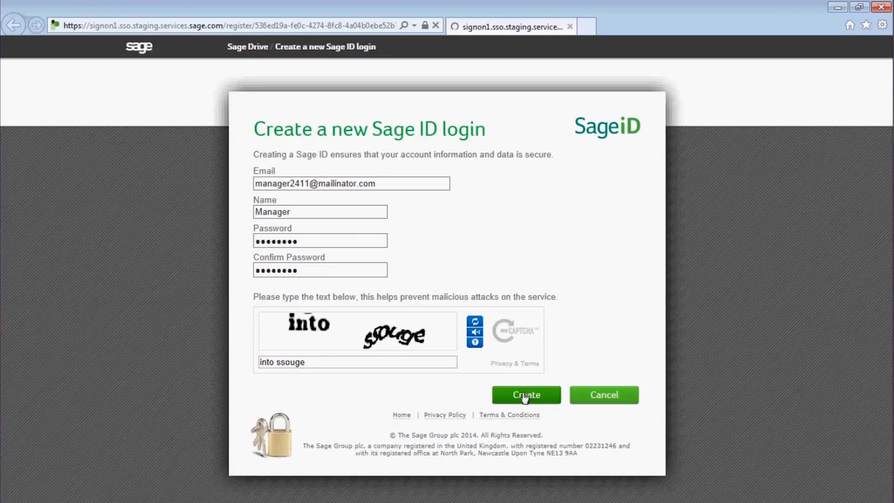
left_click(525, 394)
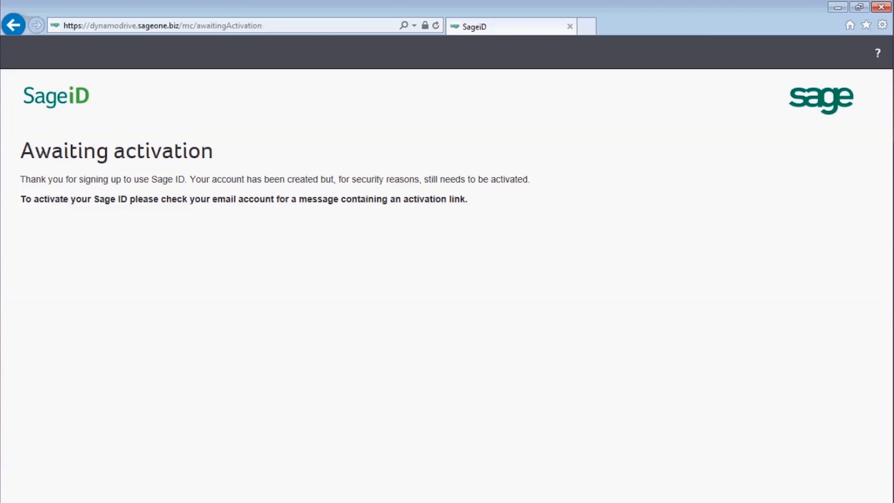
Open 'Your Sage ID activation link' email and follow the Sage Drive activation link
left_click(640, 26)
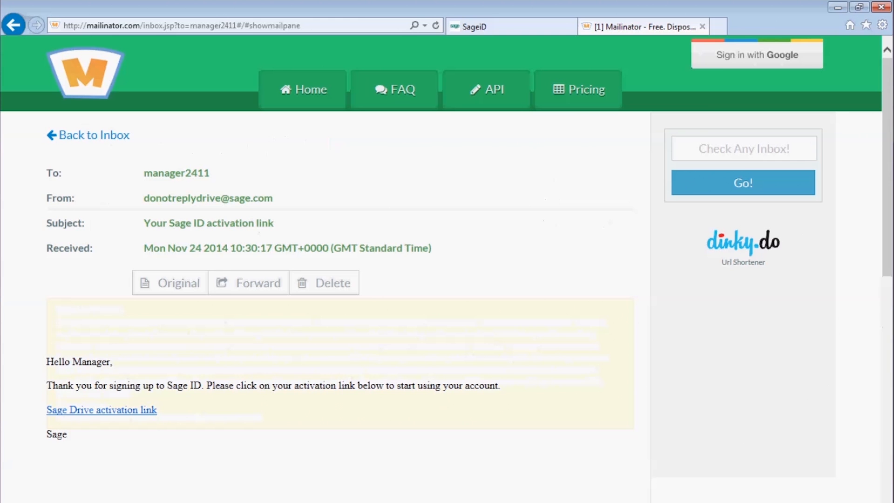
left_click(101, 409)
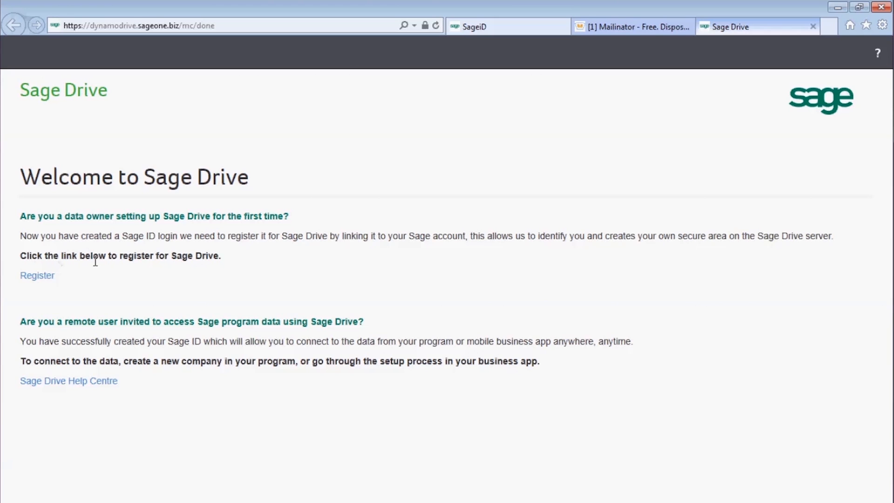
mouse_move(37, 275)
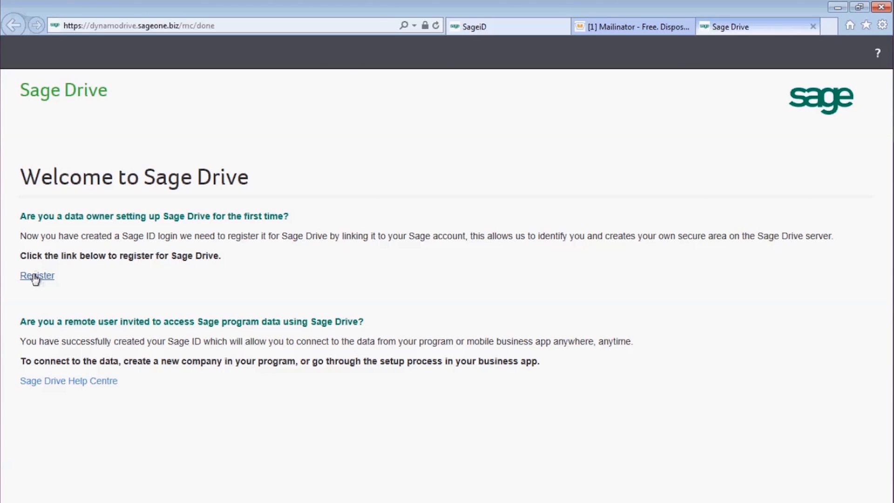
Sign in with the new Sage ID and register it using the account and serial numbers
left_click(37, 275)
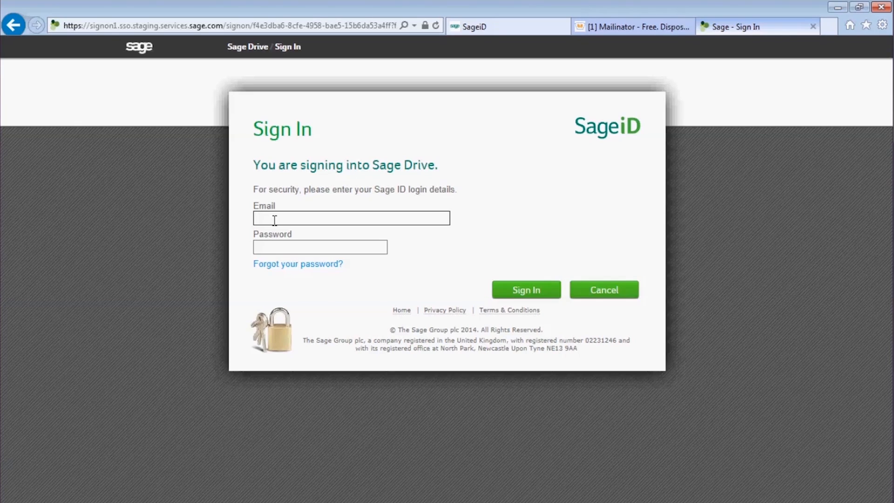
left_click(525, 290)
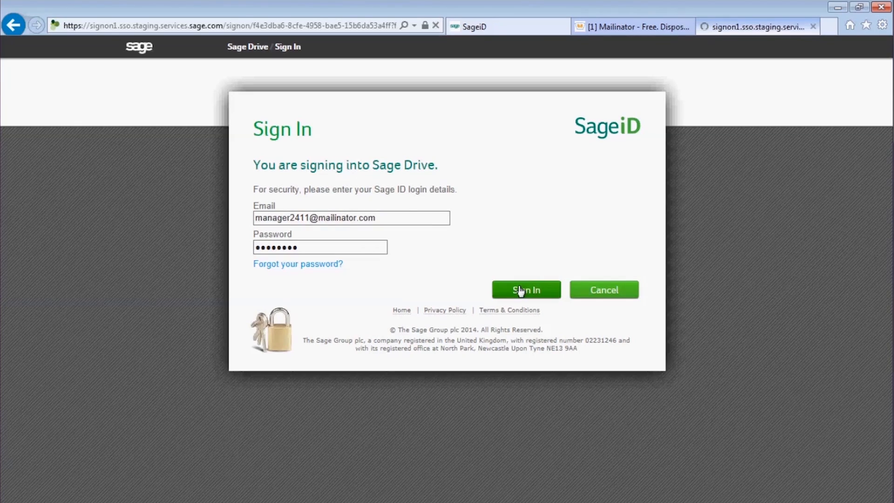
left_click(525, 289)
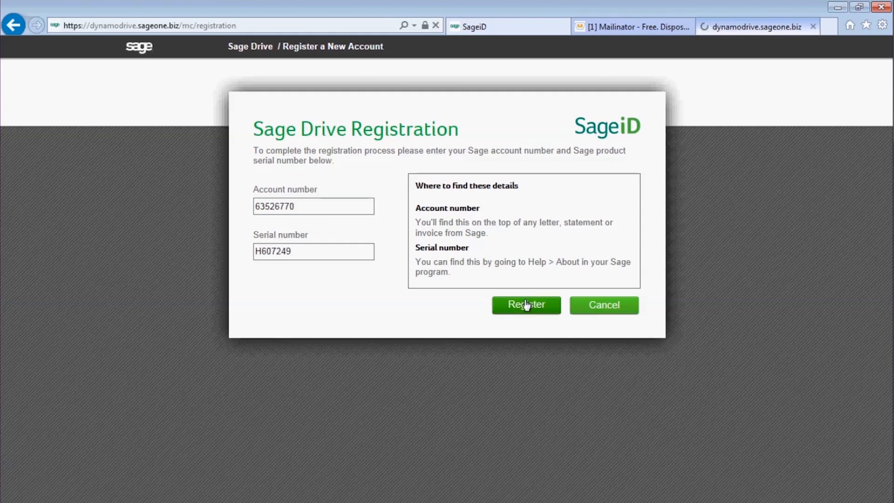
left_click(526, 305)
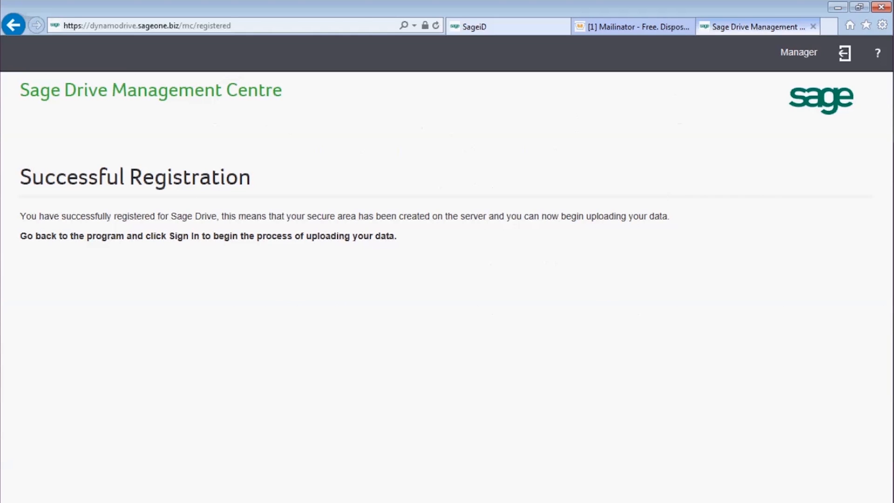
mouse_move(211, 248)
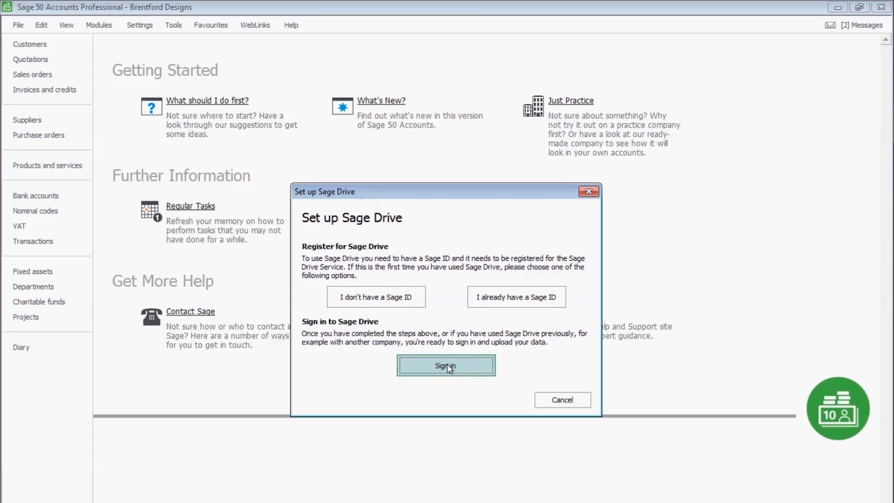
left_click(445, 365)
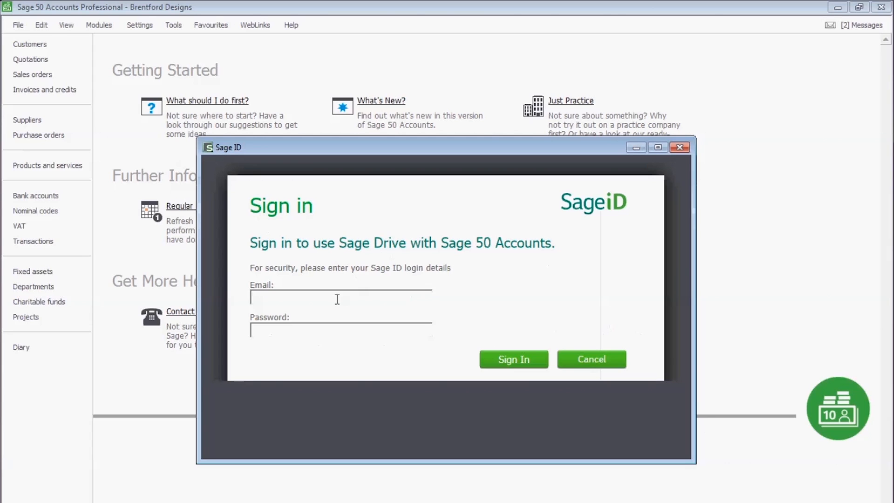
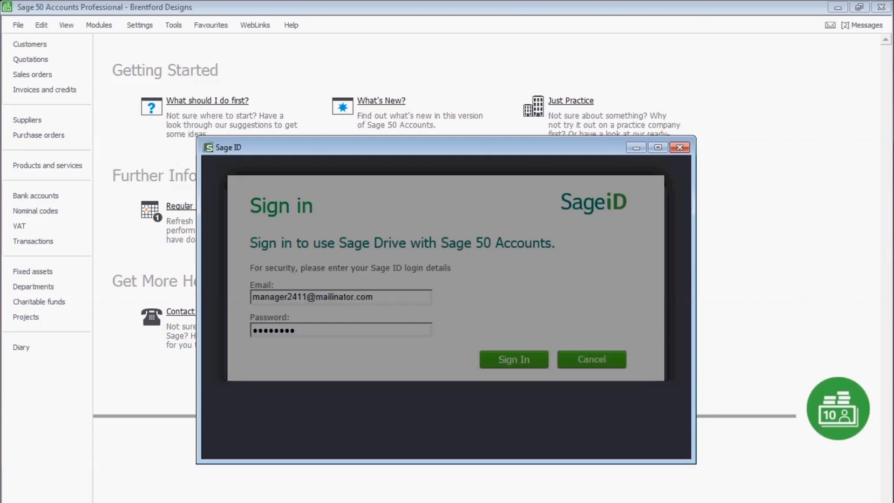
left_click(513, 359)
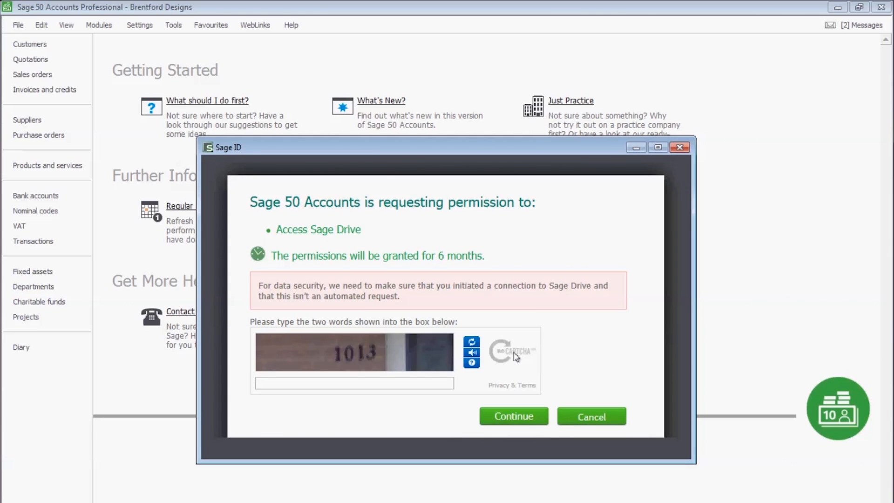
left_click(513, 416)
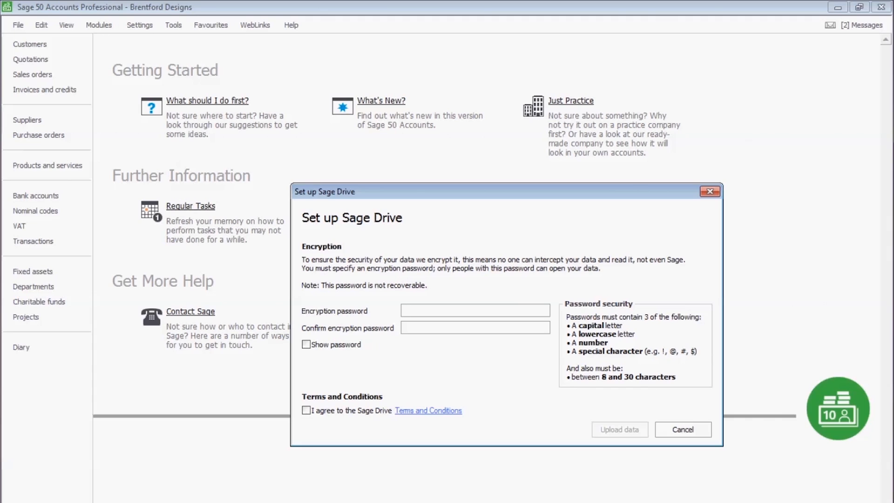
Set the encryption password, accept the Sage Drive Terms, upload the data, then open Management Centre
left_click(475, 310)
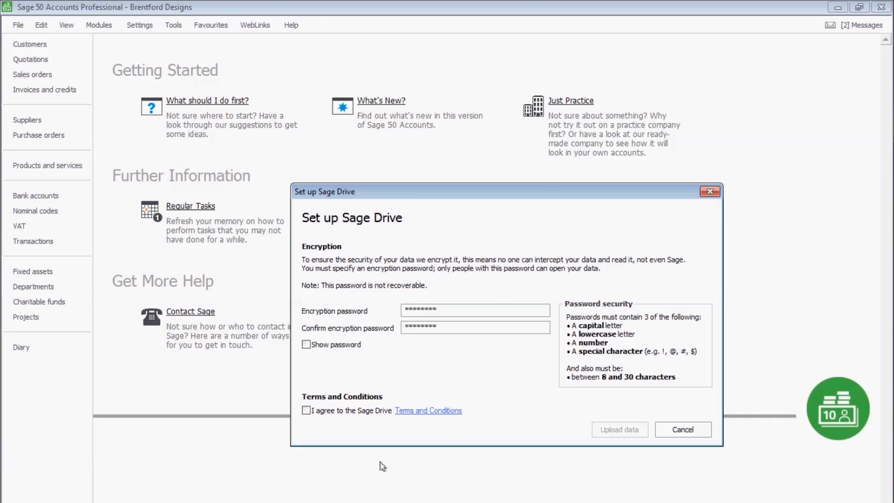
left_click(306, 411)
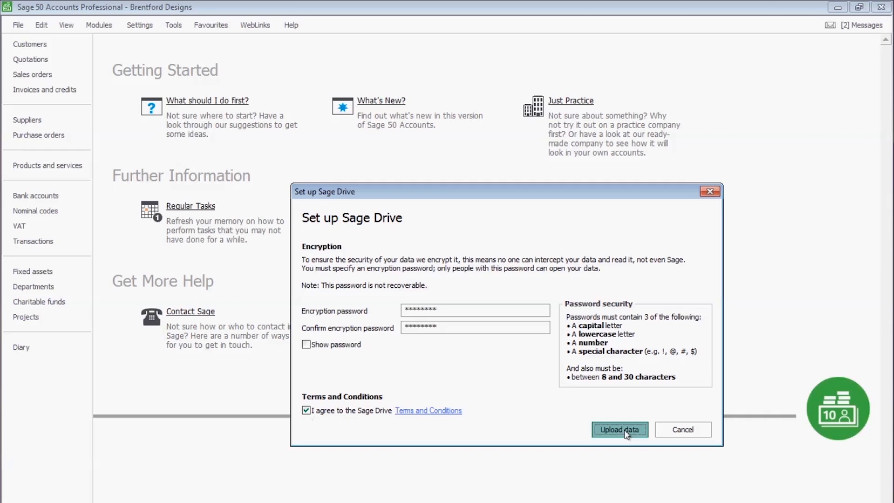
left_click(619, 429)
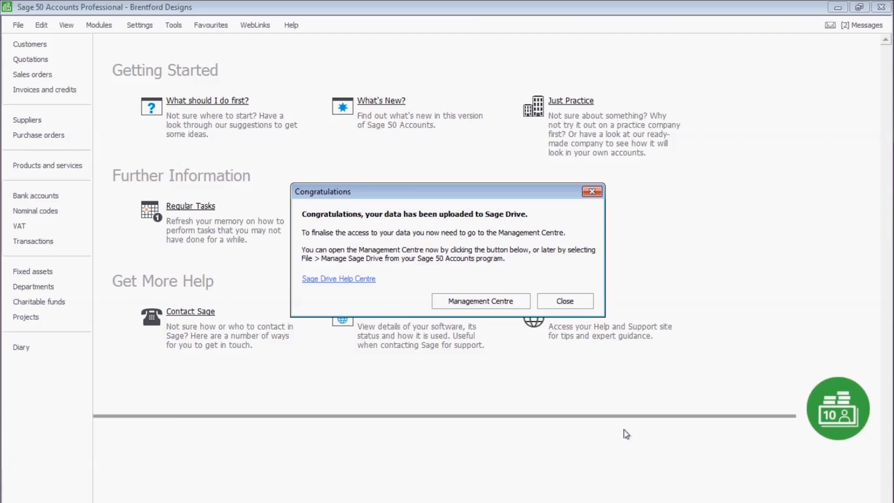
mouse_move(480, 301)
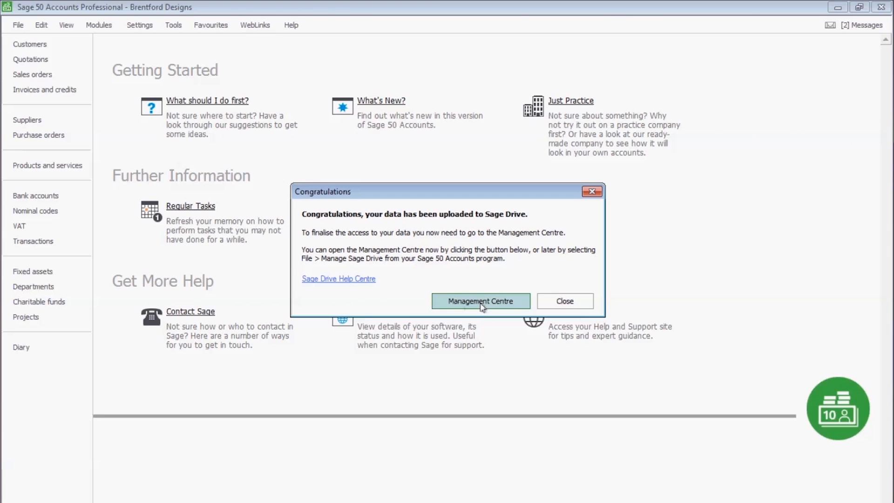
left_click(480, 301)
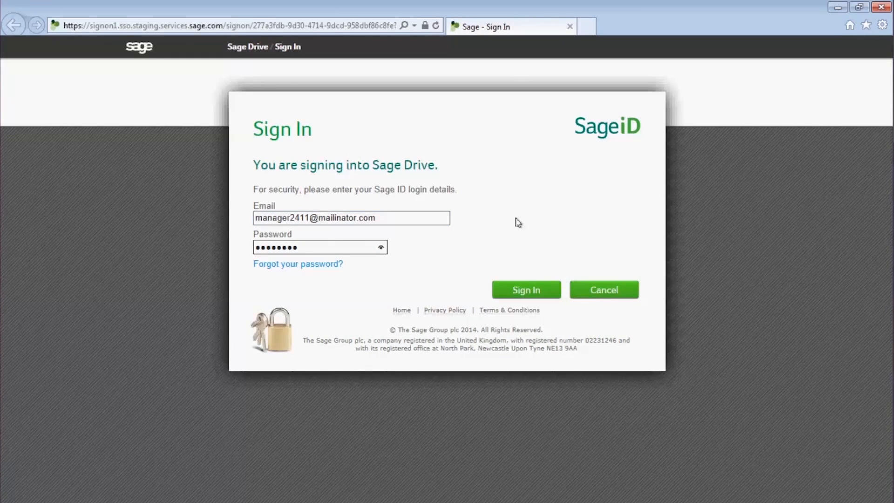
Sign in on the Sage ID page to reach the company list
left_click(525, 290)
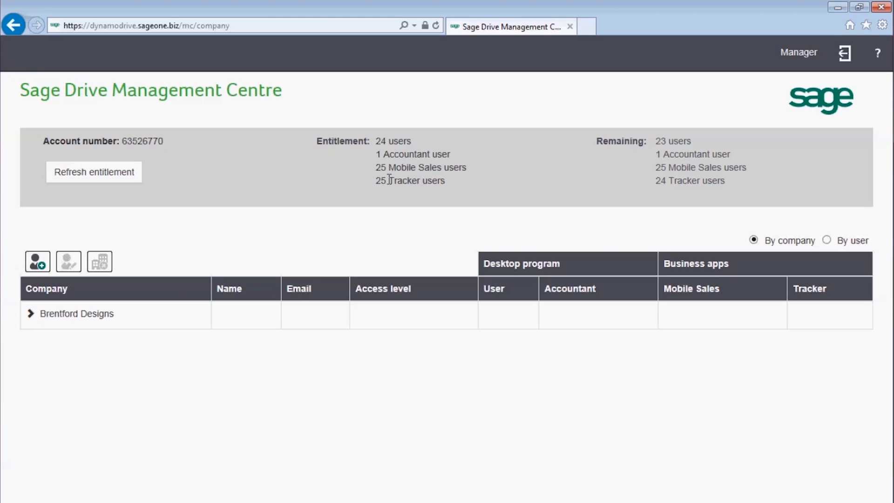
Expand Brentford Designs to reveal Manager as Owner & User
left_click(30, 313)
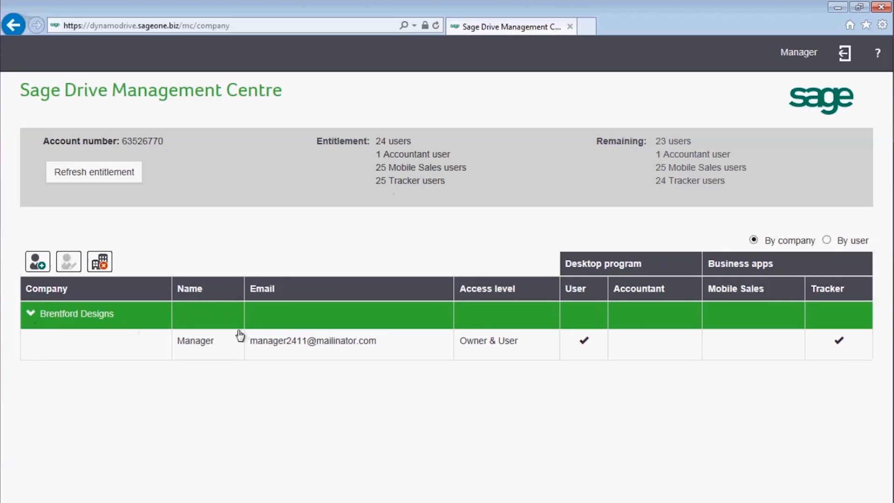
mouse_move(233, 338)
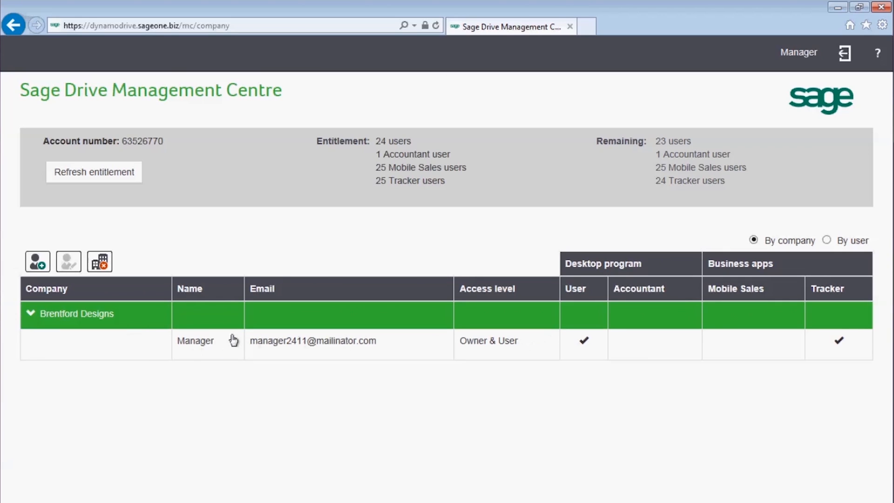